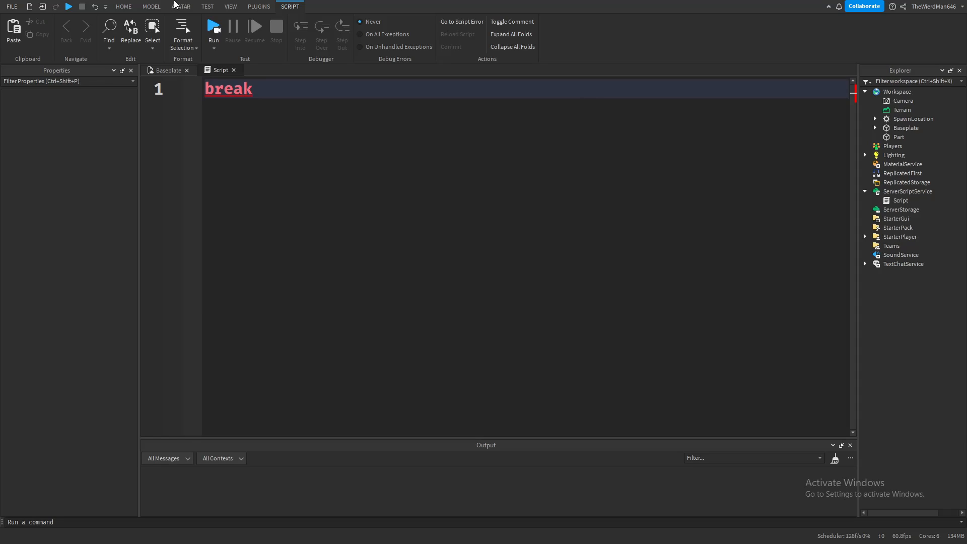
- Focus the script editor to remove the leftover lone 'break' line
left_click(253, 89)
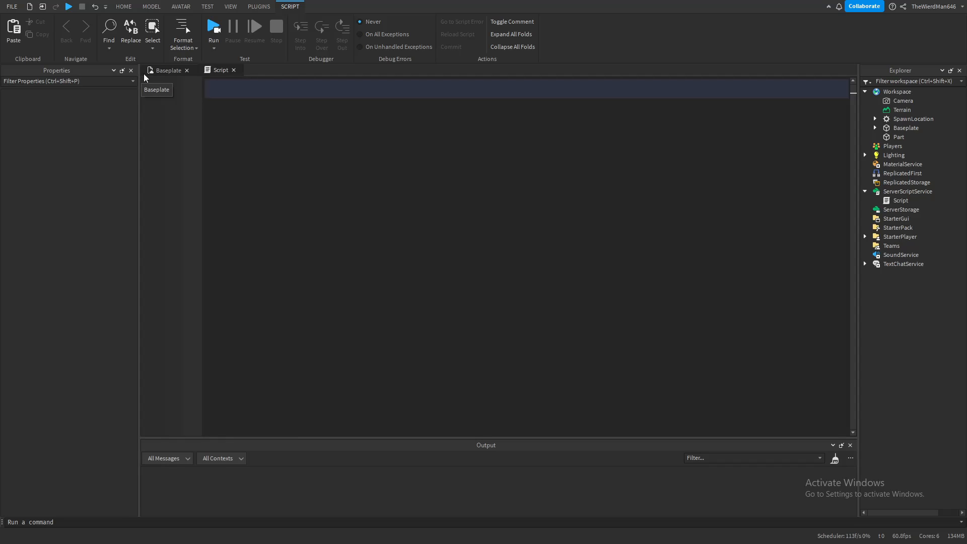
- Declare local x = 0 and a while-true loop incrementing x, breaking when x == 100
type("while true")
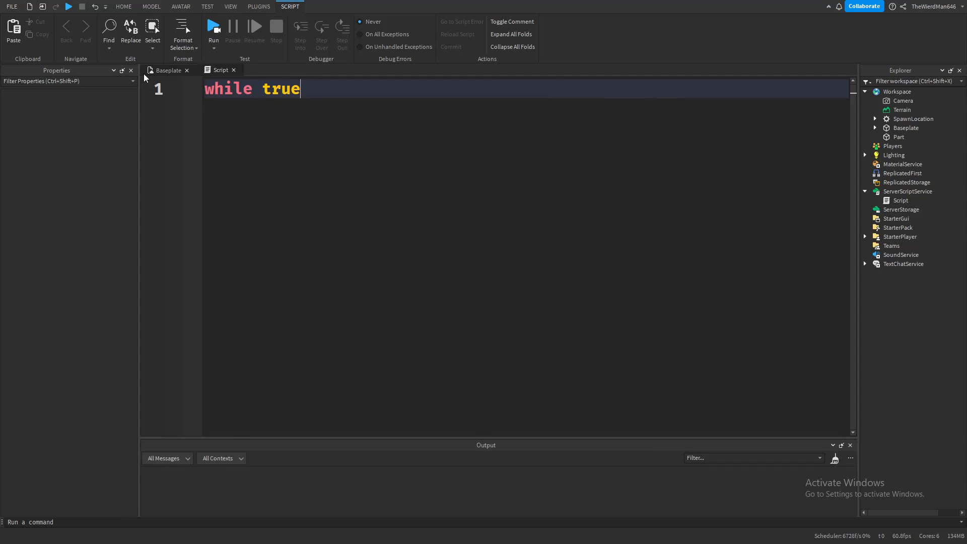
type("do")
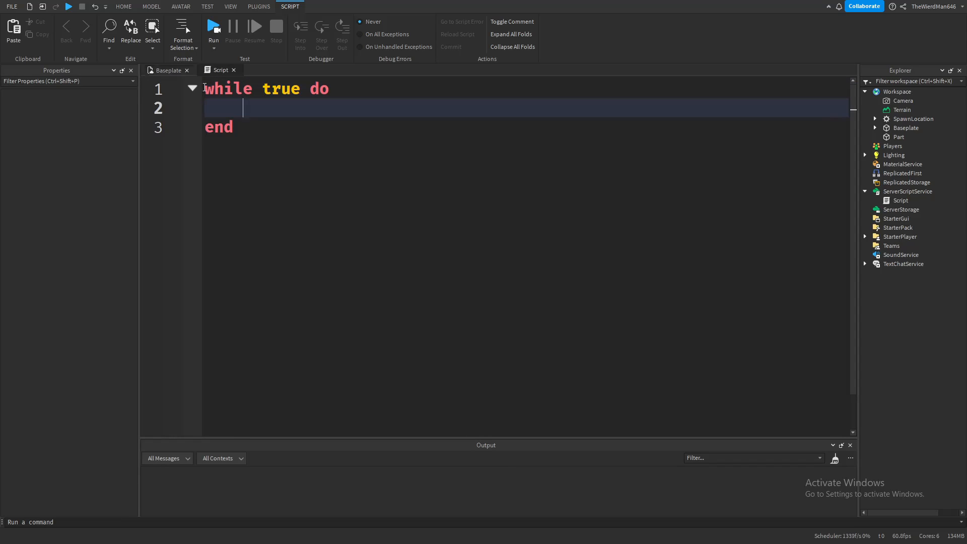
type("local")
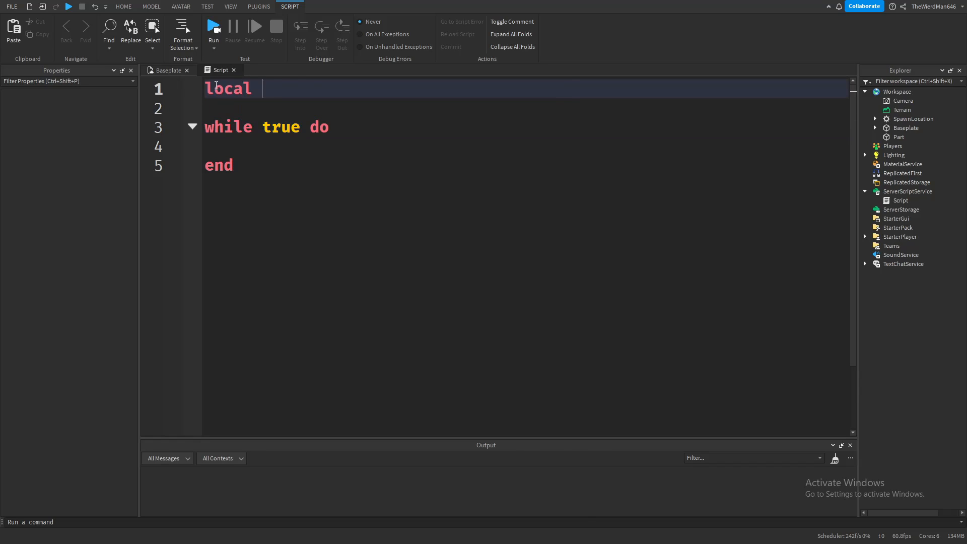
type("x = 0")
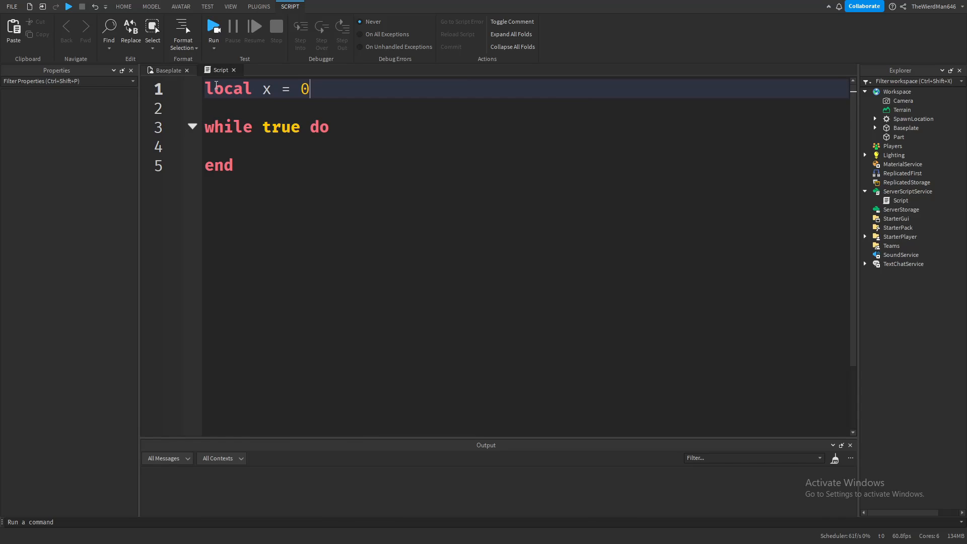
left_click(274, 146)
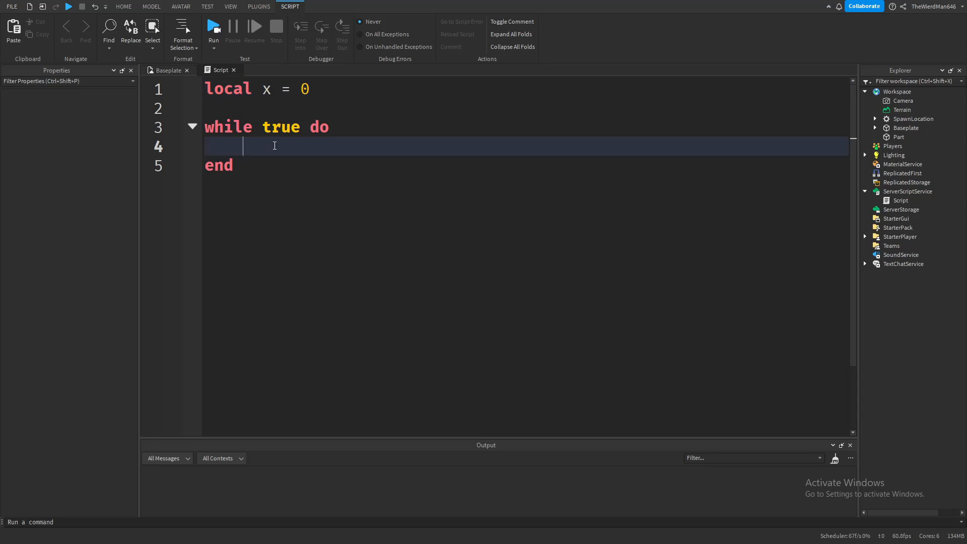
type("x")
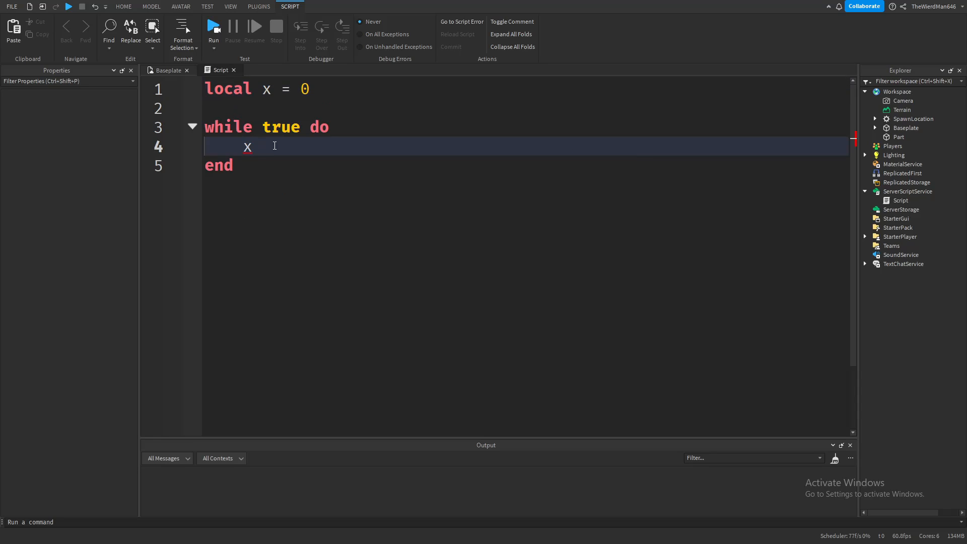
type("+ 1")
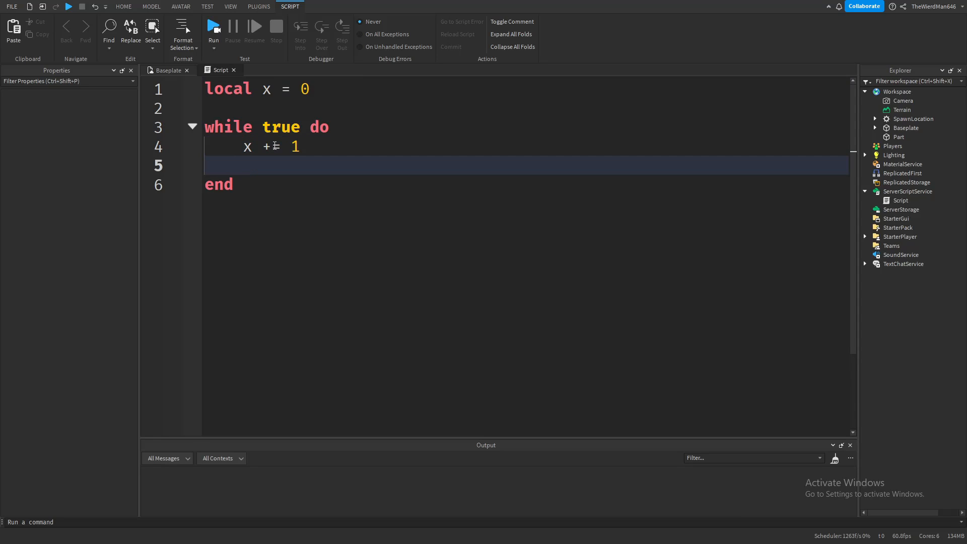
type("if")
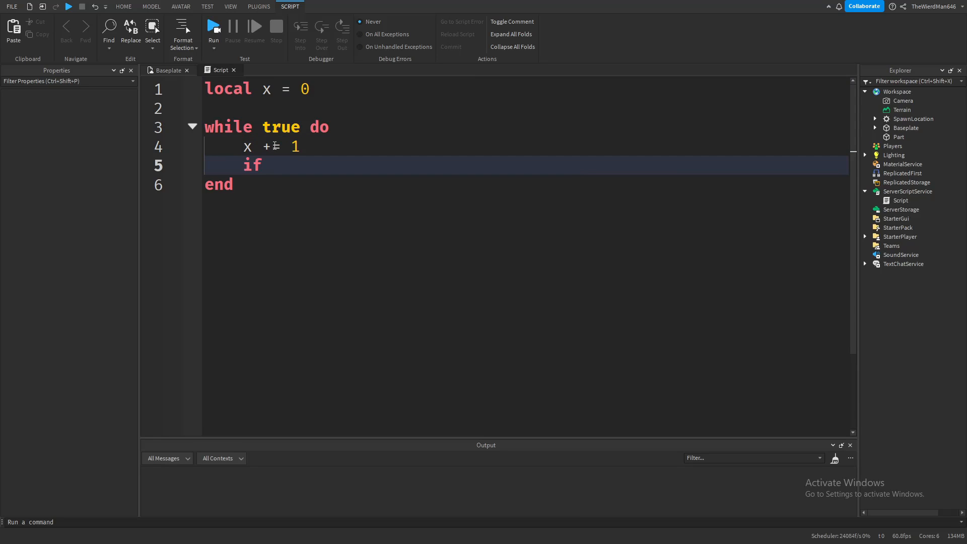
type("x == 100 then")
type("break")
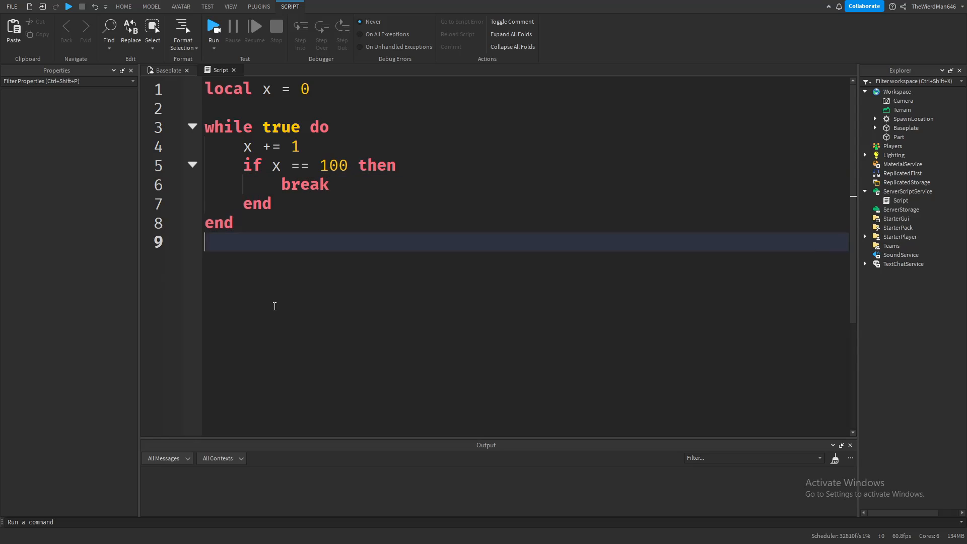
- Add print lines outputting x and "Code finished" after the loop
type("print()")
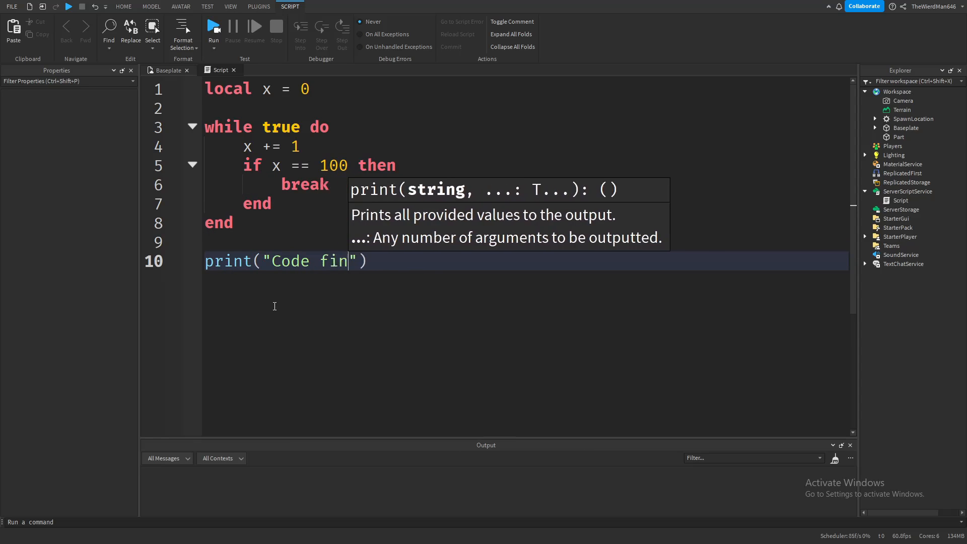
type("ished")
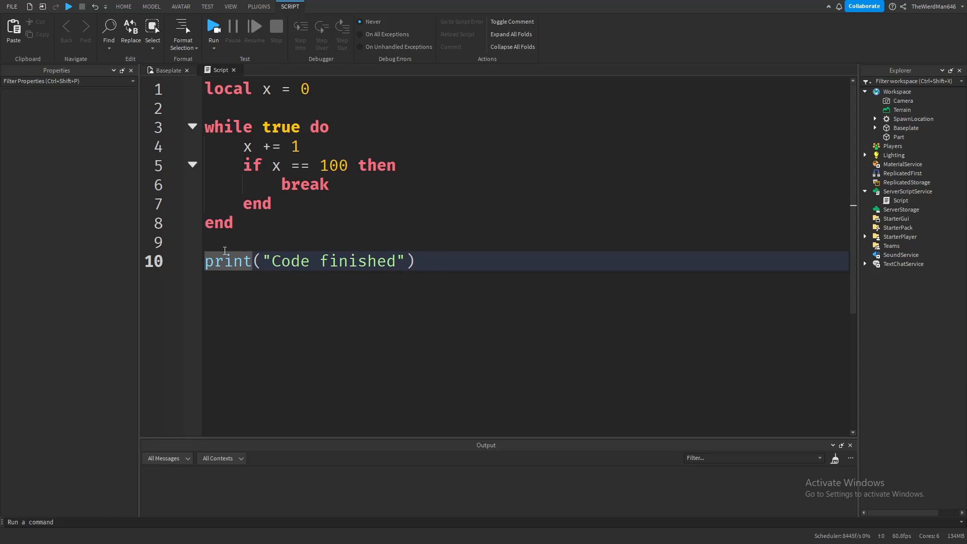
type("print(x")
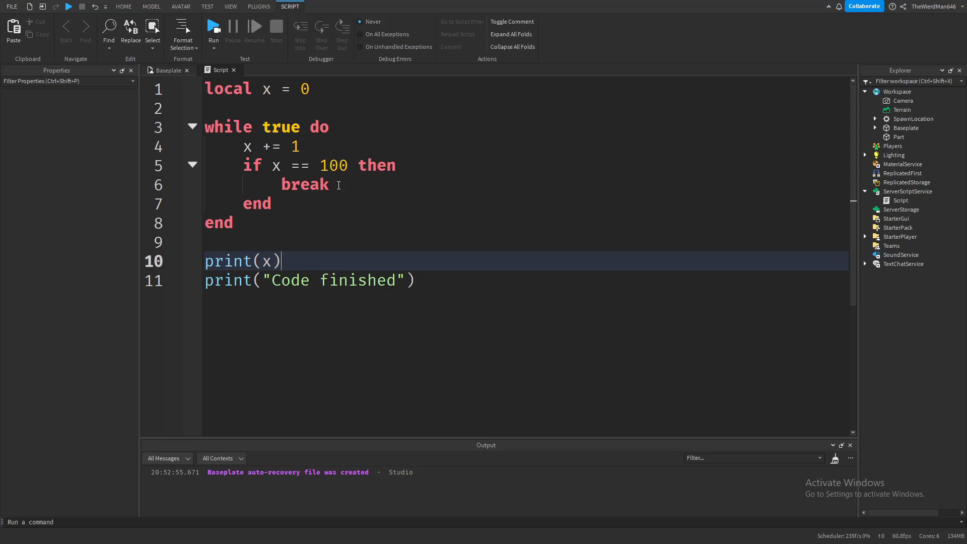
mouse_move(316, 291)
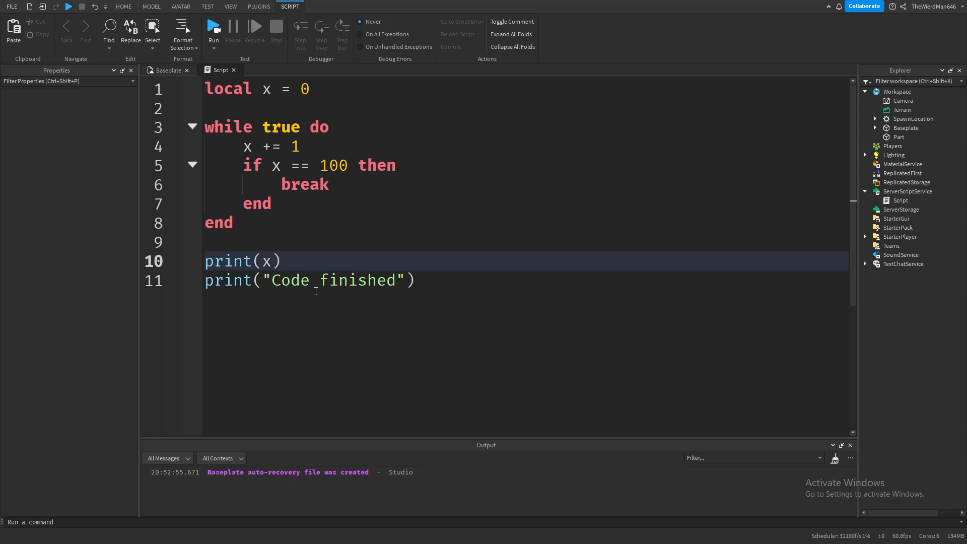
- Playtest from the Baseplate view, confirming Output shows 100 and "Code finished", then stop
left_click(167, 70)
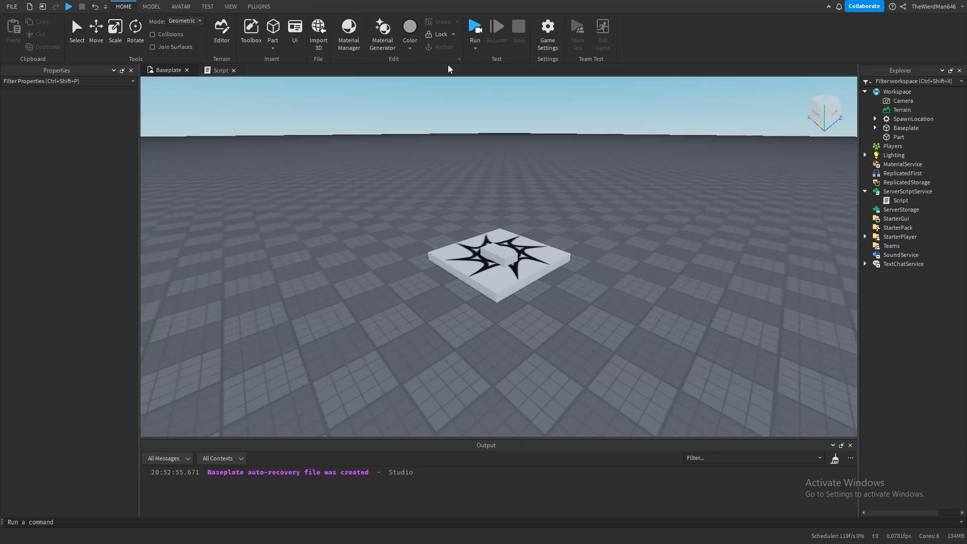
left_click(476, 26)
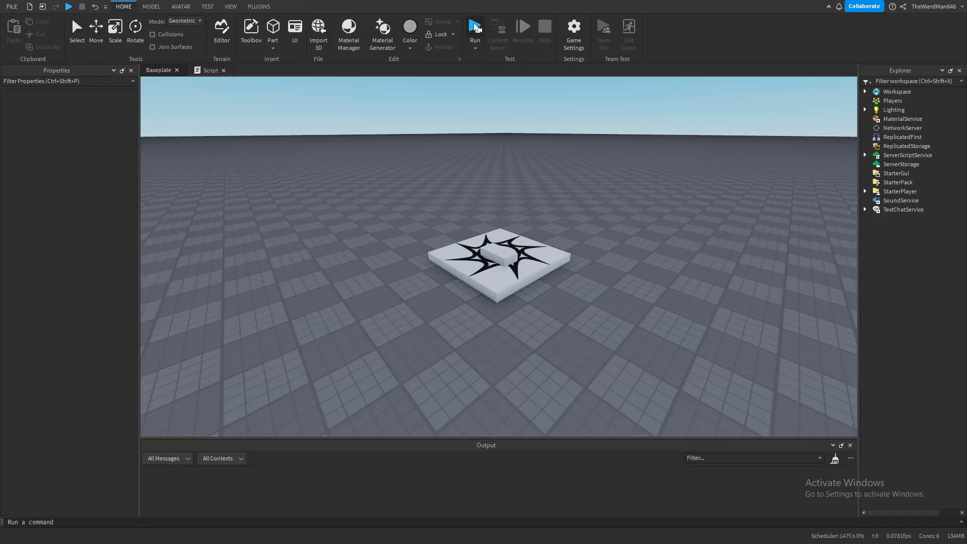
left_click(475, 26)
type("local ta = {} print(ta[\"Hi\"])")
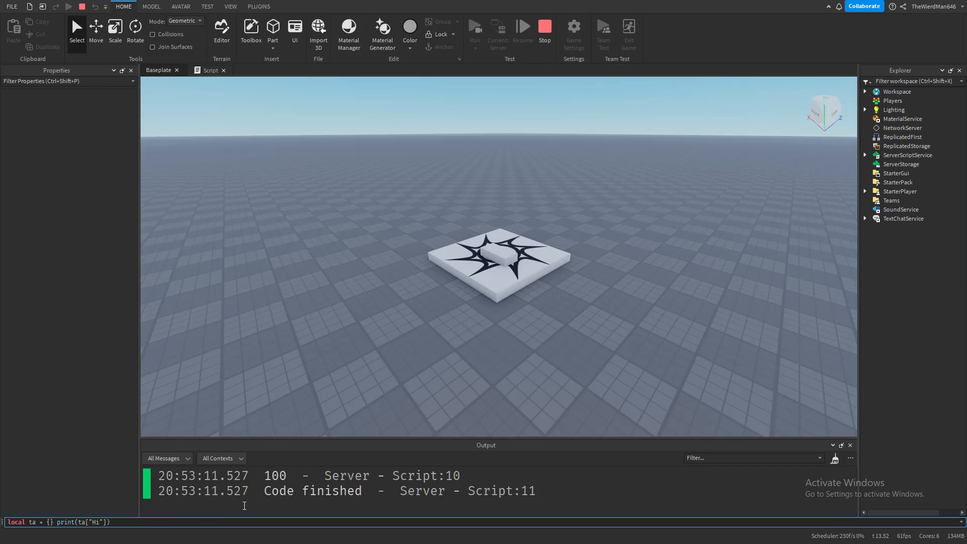
left_click(209, 70)
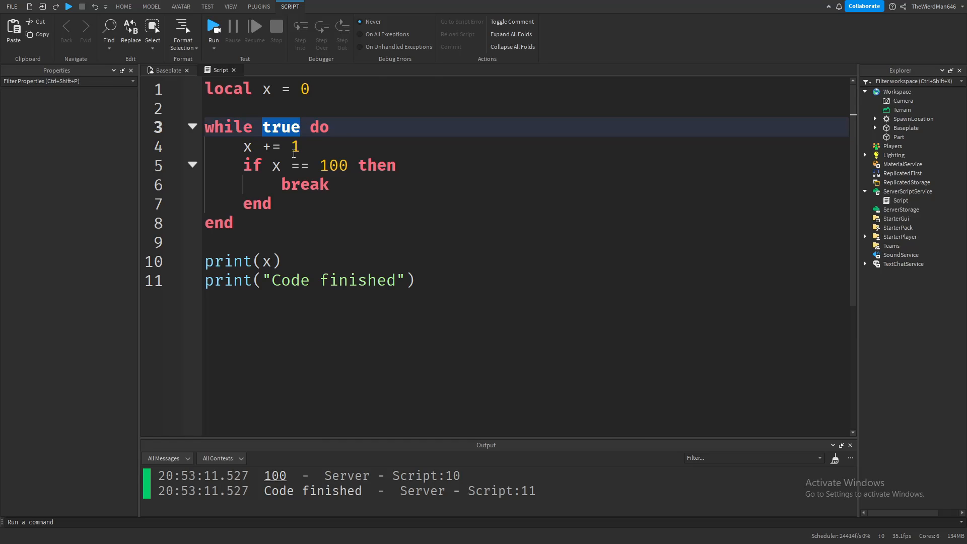
- Insert a "--code" comment line after the if block inside the loop
type("--code")
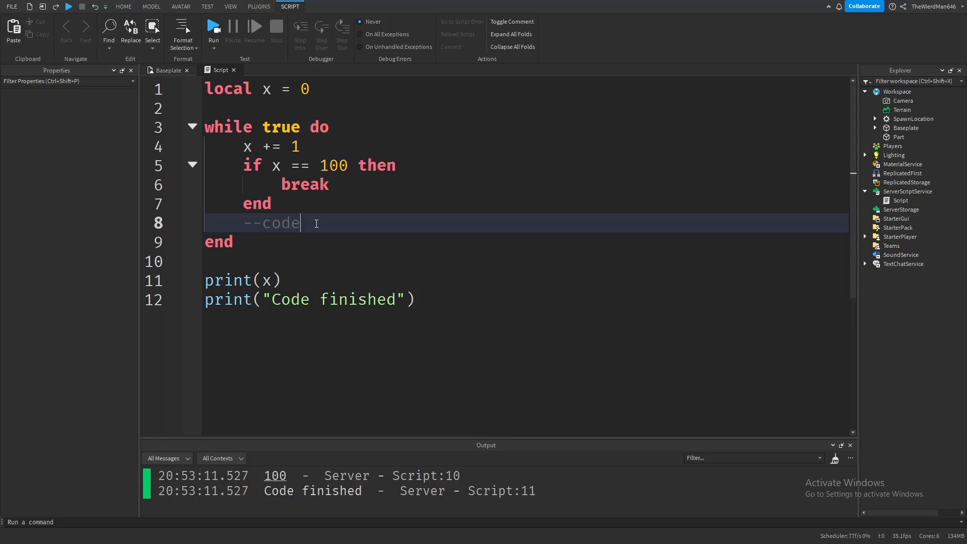
- Replace the script contents with part.BrickColor = BrickColor.Random()
key("ctrl+a")
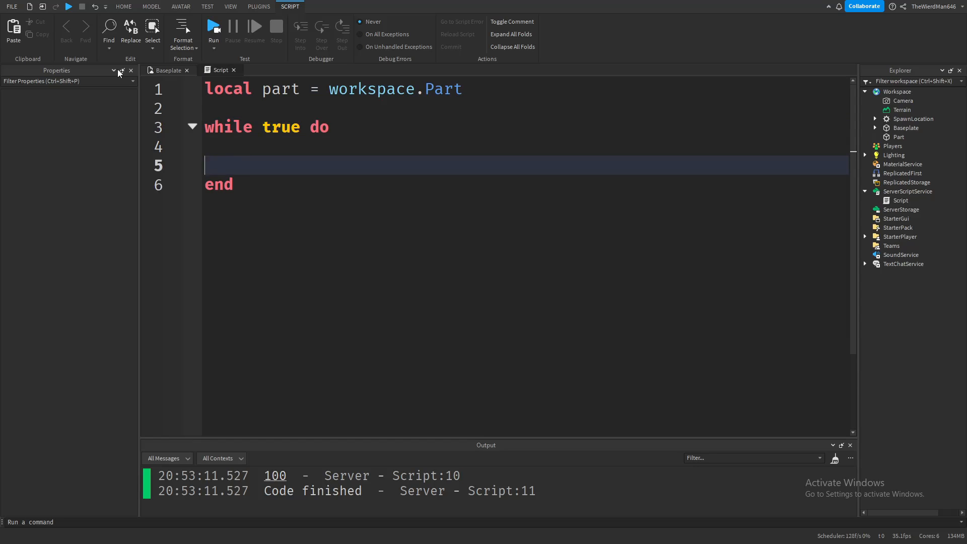
key("Backspace")
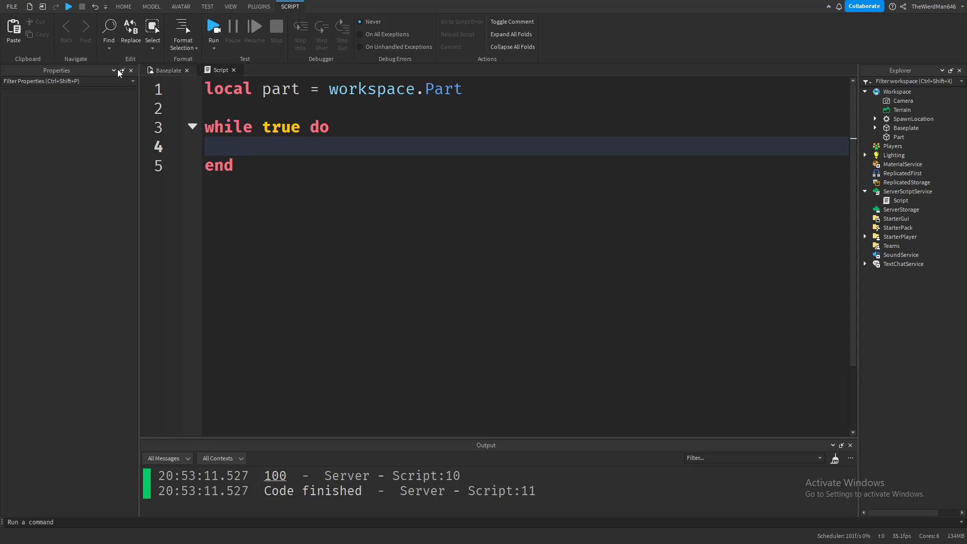
type("part.BrickColor = BrickColor.Random()")
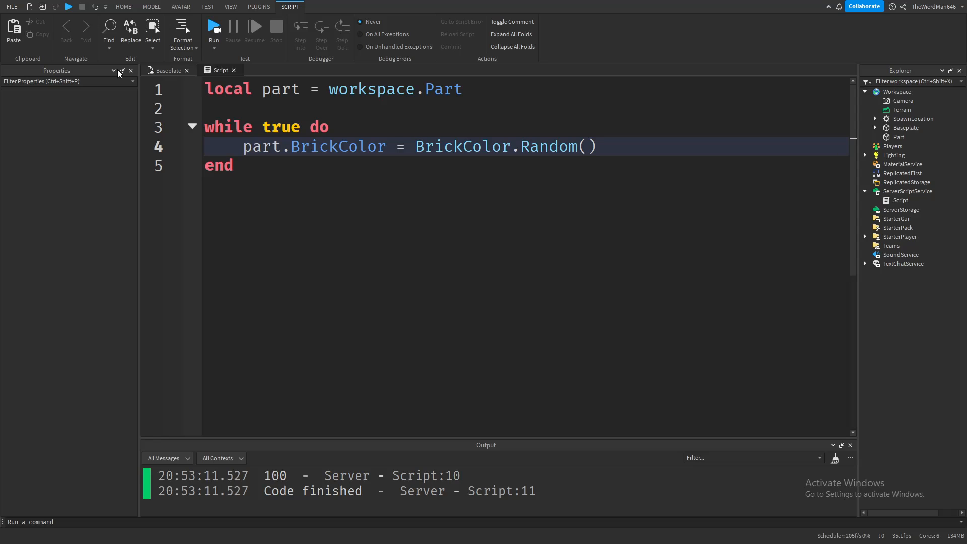
- Break when the part's BrickColor equals BrickColor.new("Really red"), and add a print line
type("if part.BrickColor")
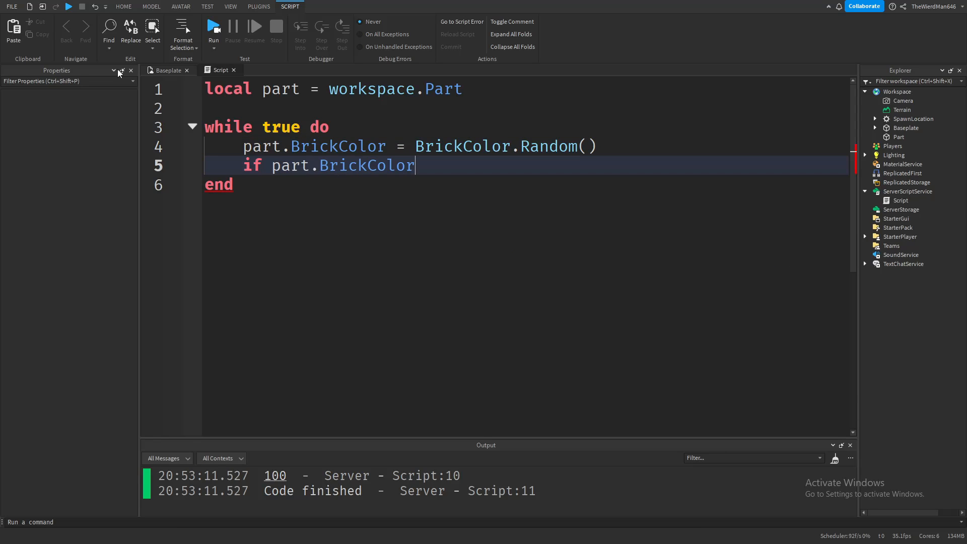
type("== \"\"")
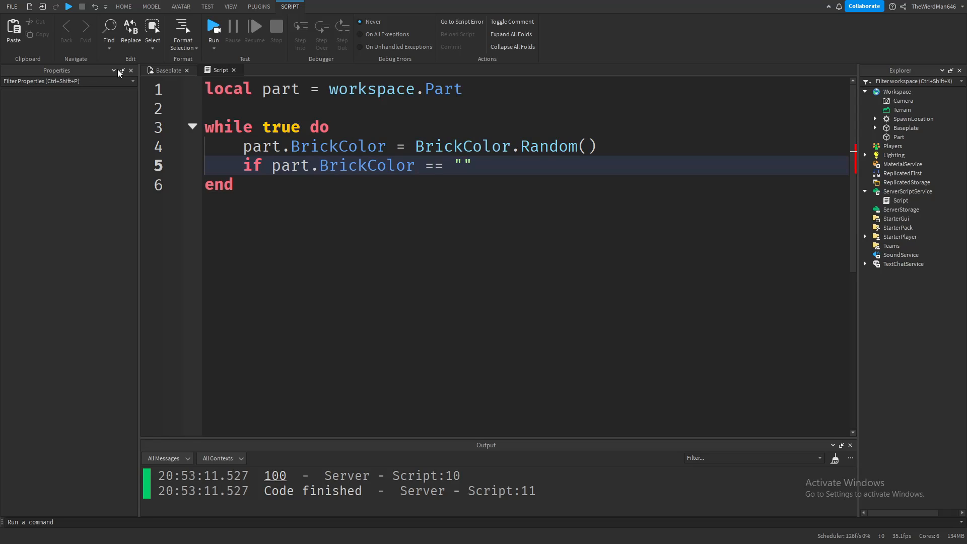
type("BrickColor.")
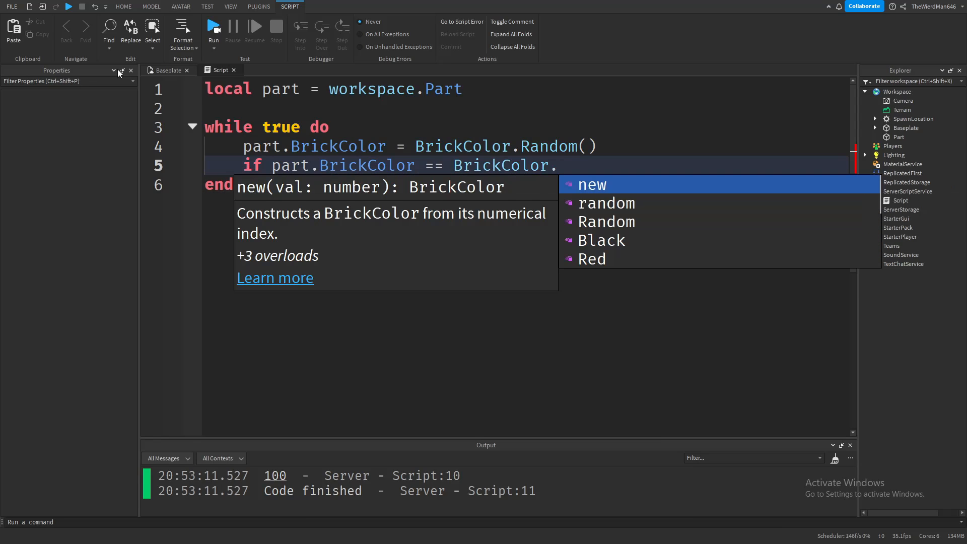
type("new(\"Really red\") then")
type("break")
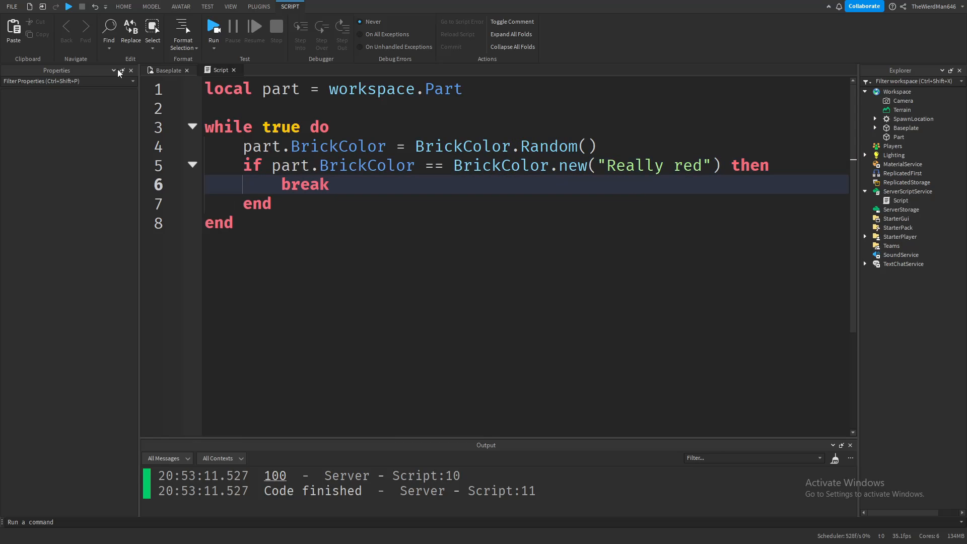
type("print(\"\")")
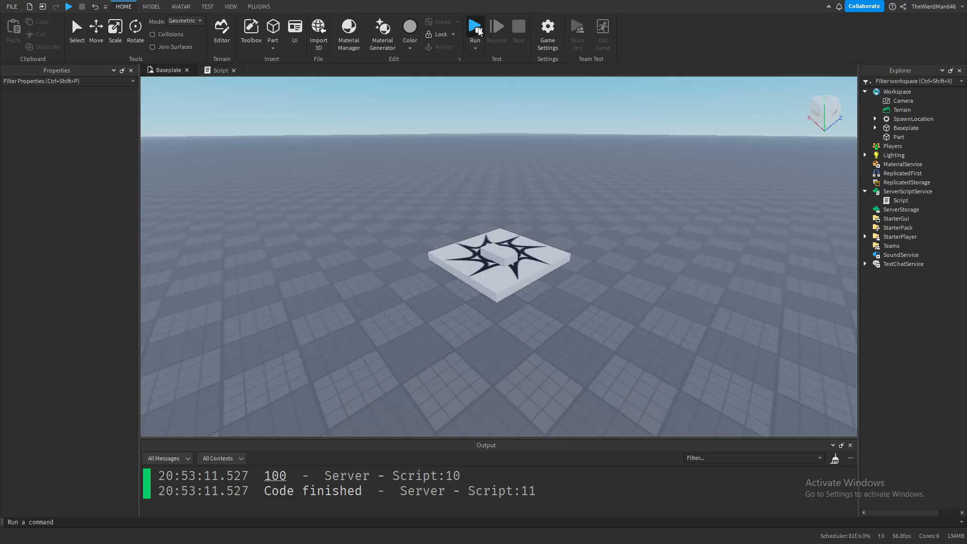
- Test-run the game until the part turns red and "Code finished" prints, then stop
left_click(475, 26)
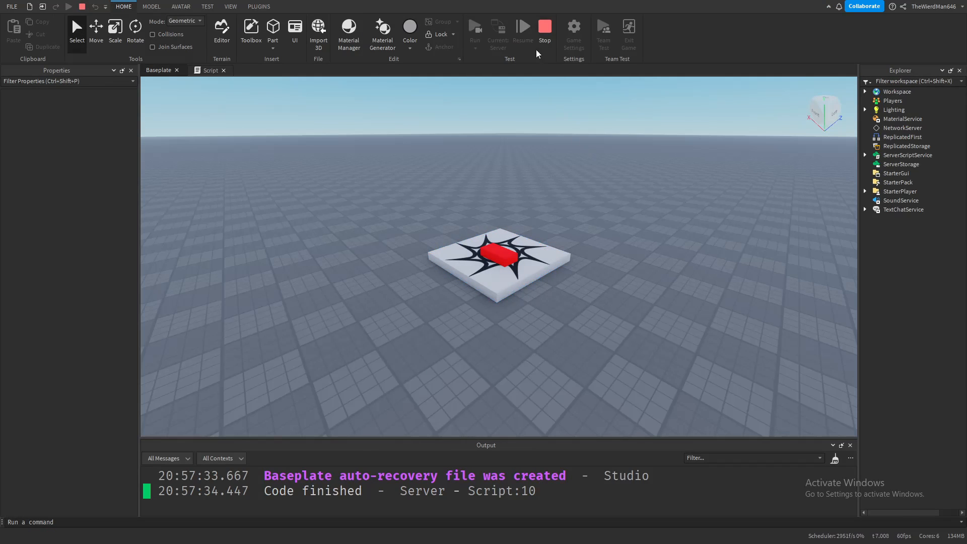
left_click(545, 26)
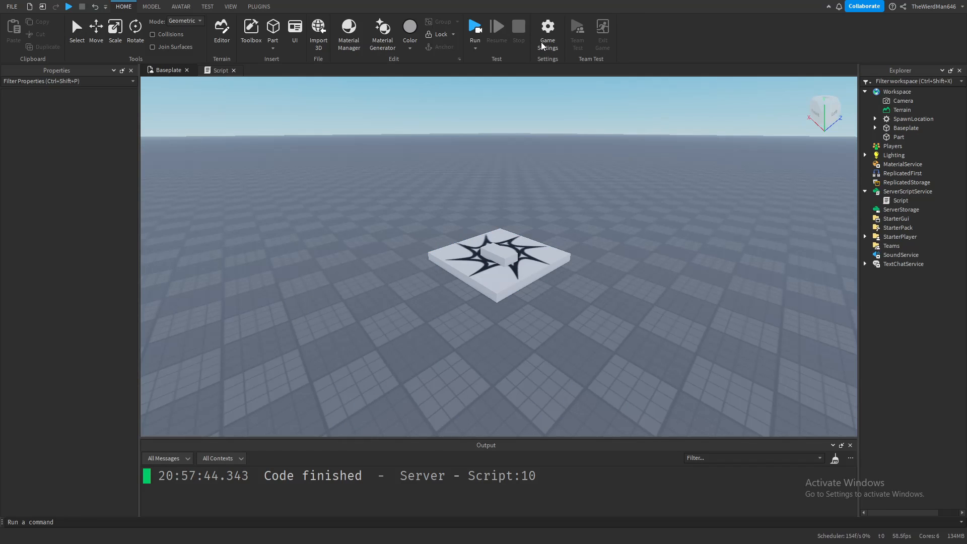
- Add a task.wait() with a decimal delay at the end of each loop pass
left_click(220, 70)
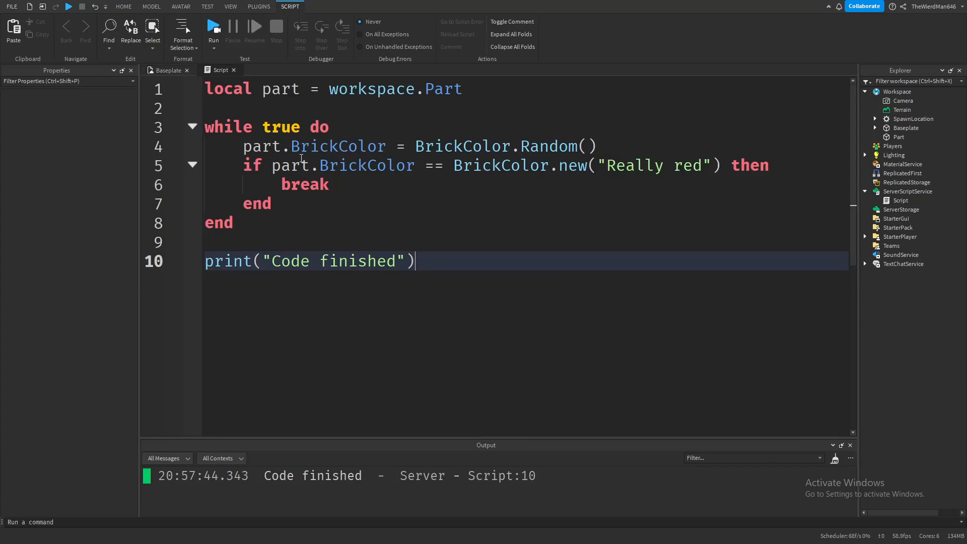
key("Enter")
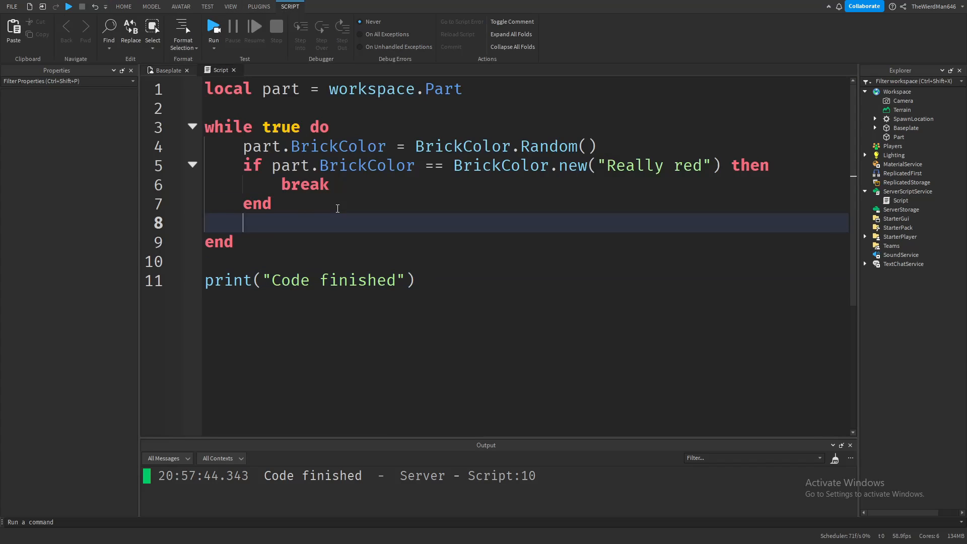
type("task.wait()")
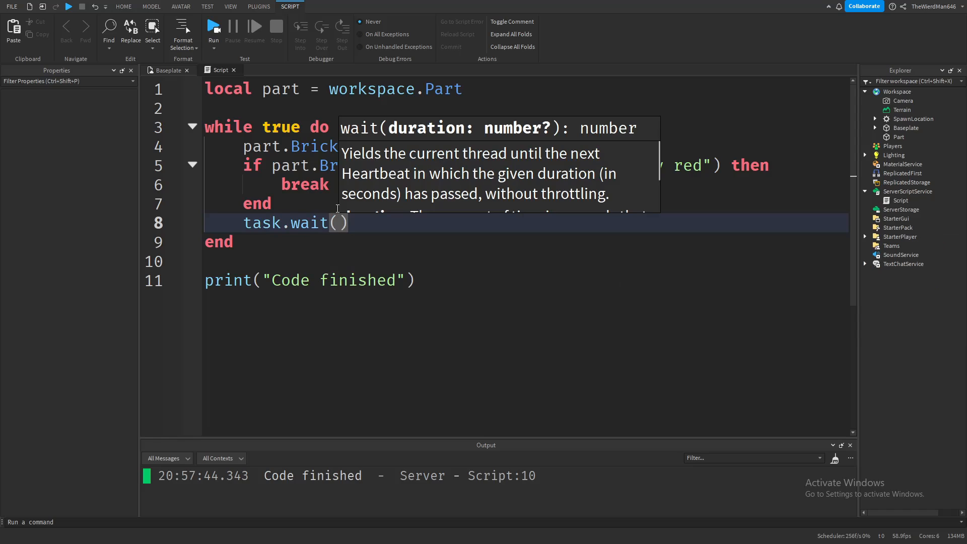
type("0.")
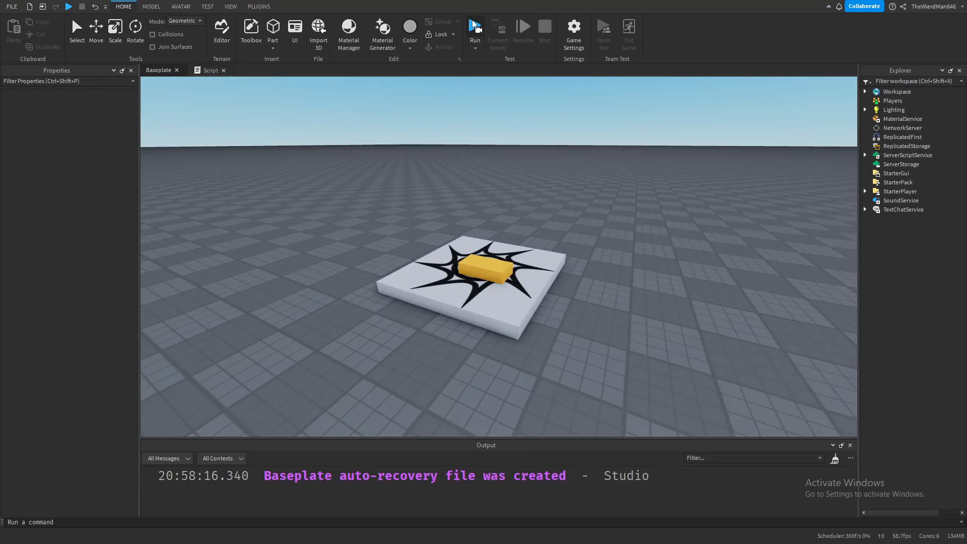
- Run the game until the part settles on red and "Code finished" prints
left_click(474, 26)
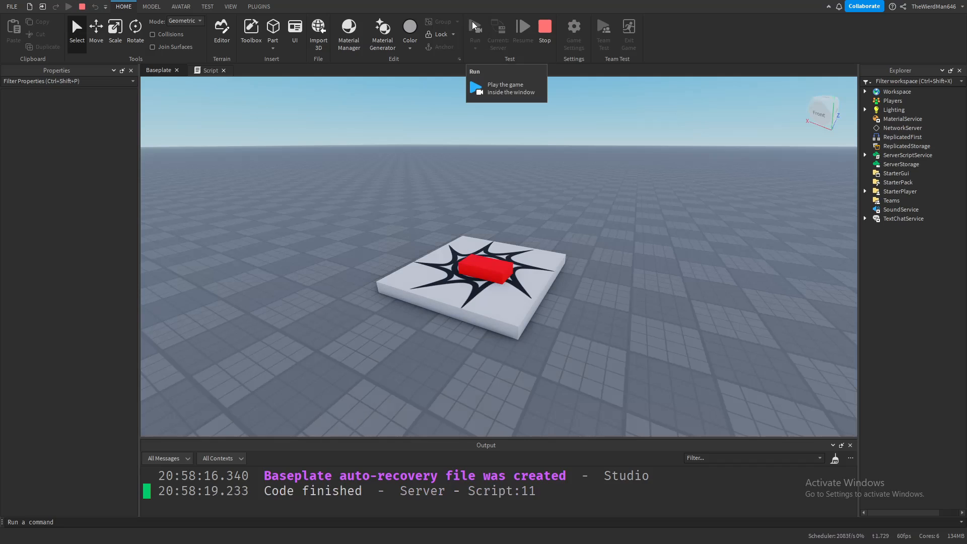
mouse_move(455, 155)
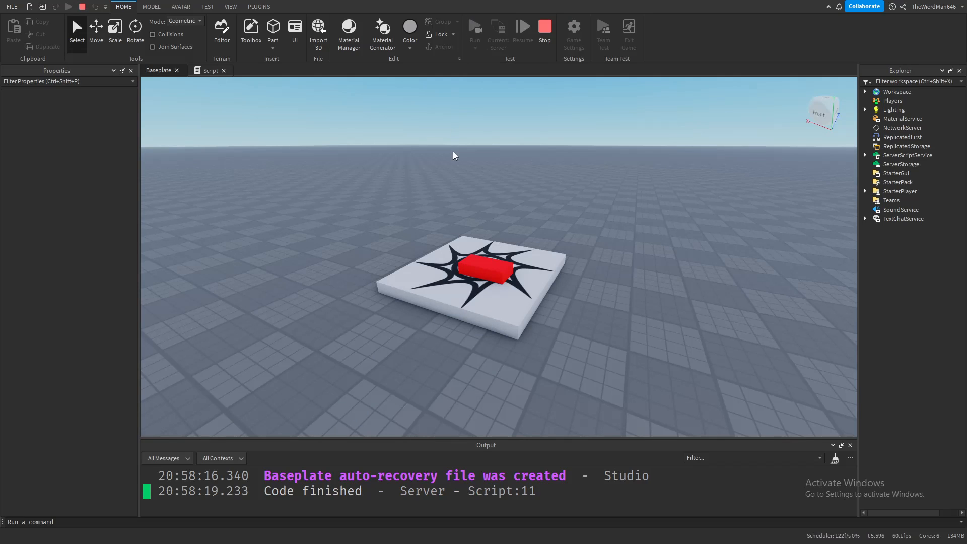
mouse_move(454, 206)
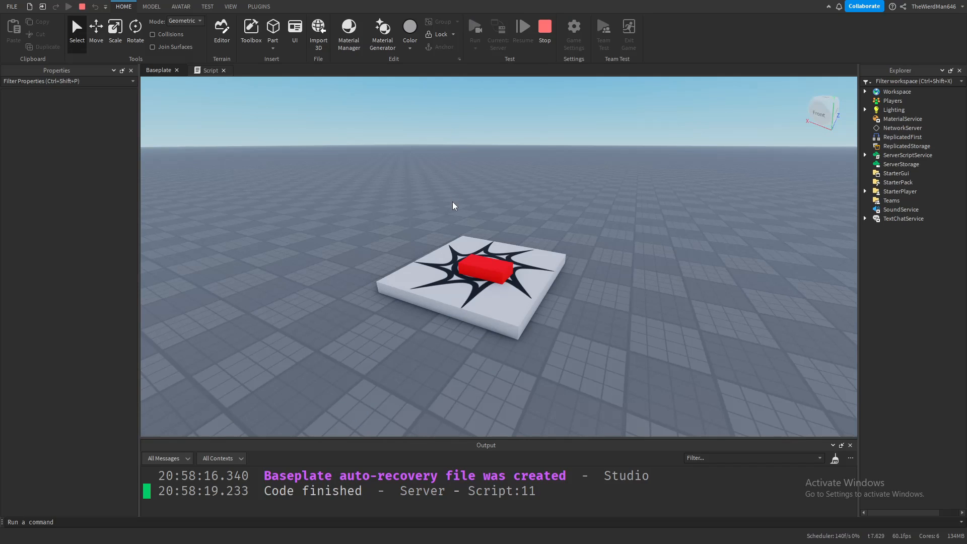
mouse_move(470, 223)
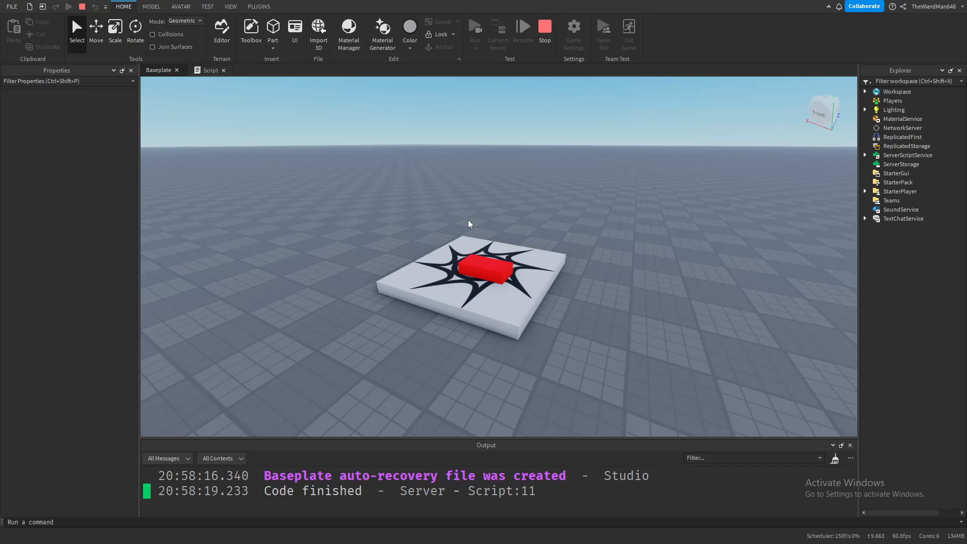
mouse_move(470, 221)
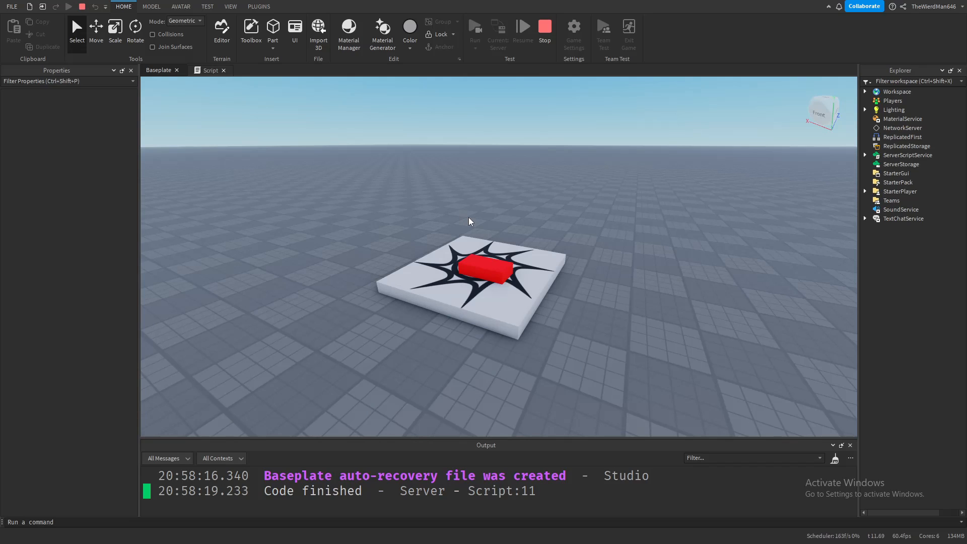
mouse_move(474, 220)
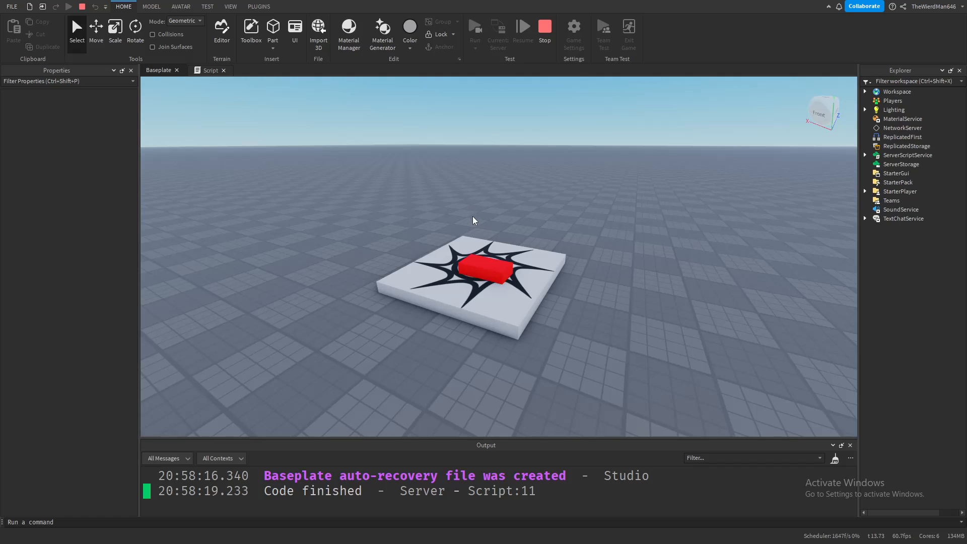
mouse_move(509, 194)
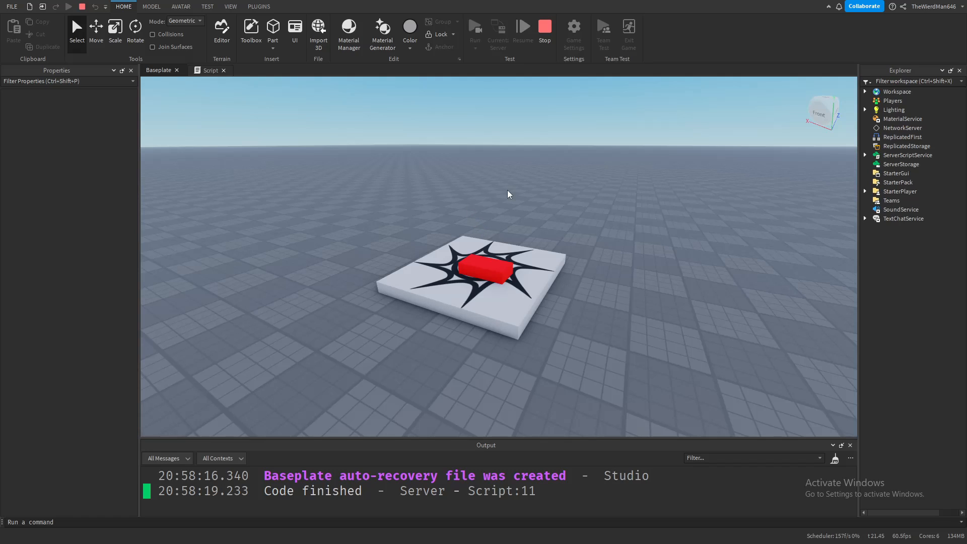